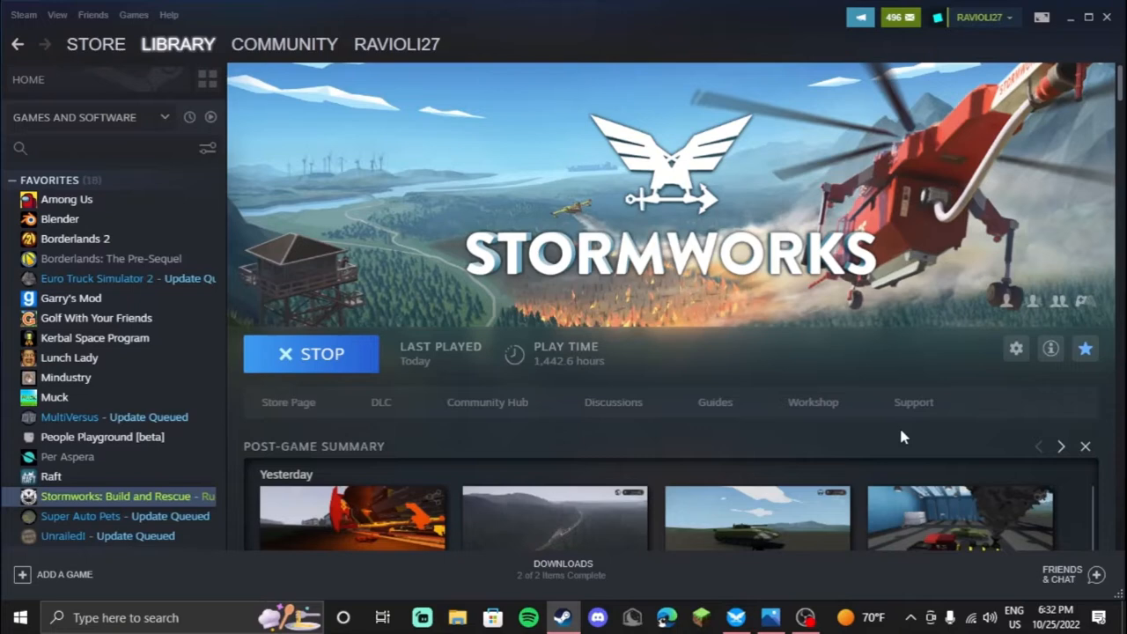
pyautogui.moveTo(906, 432)
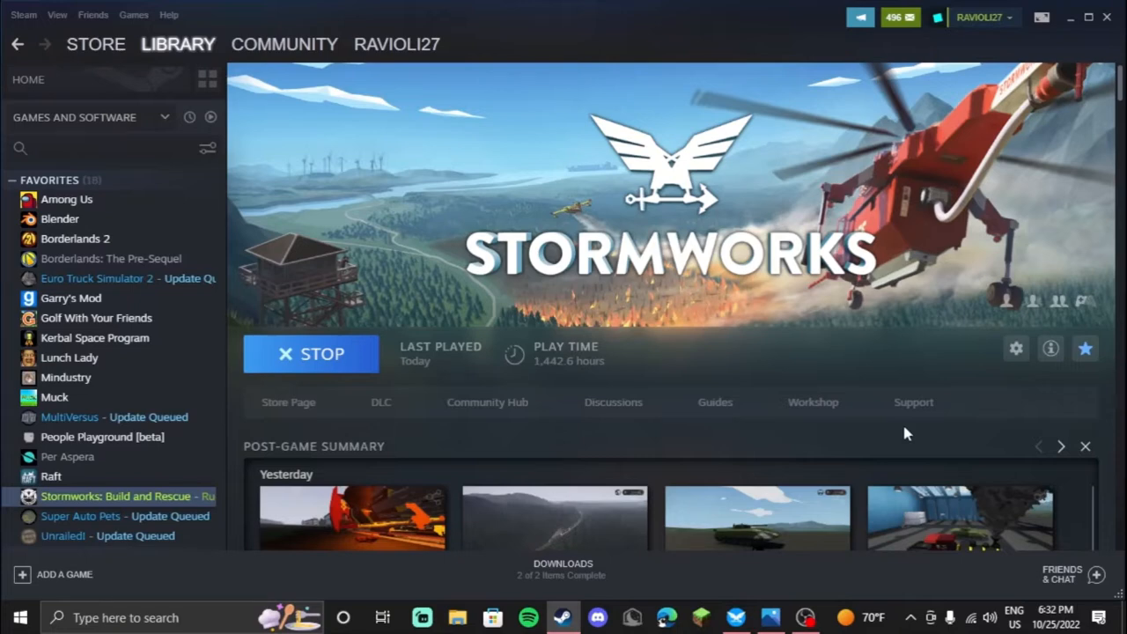
pyautogui.moveTo(908, 426)
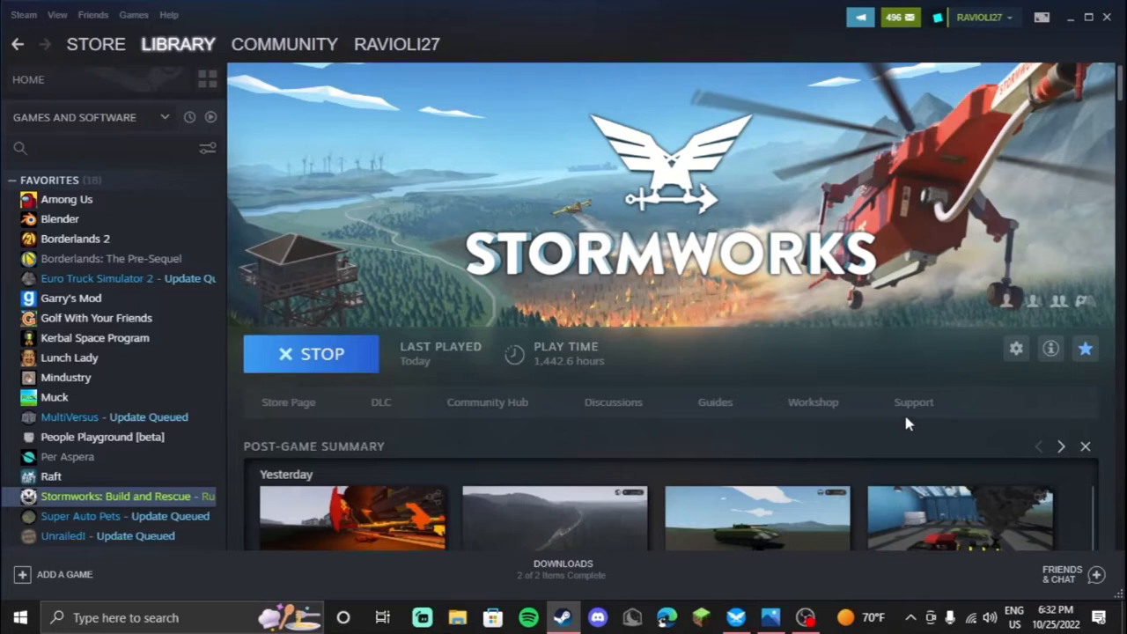
pyautogui.moveTo(881, 368)
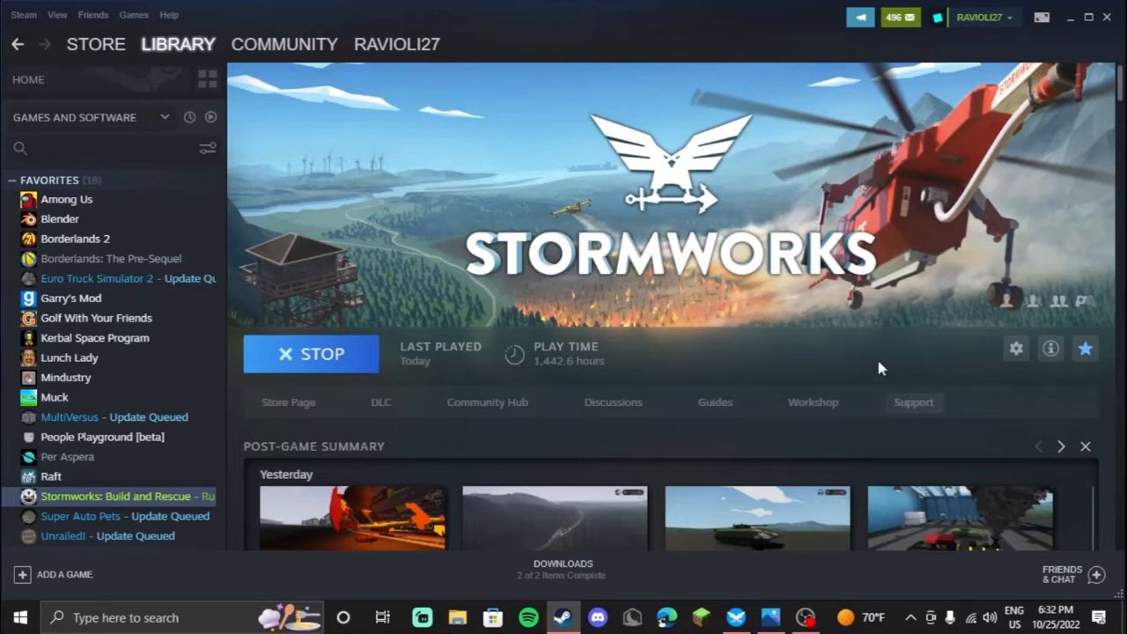
pyautogui.moveTo(660, 358)
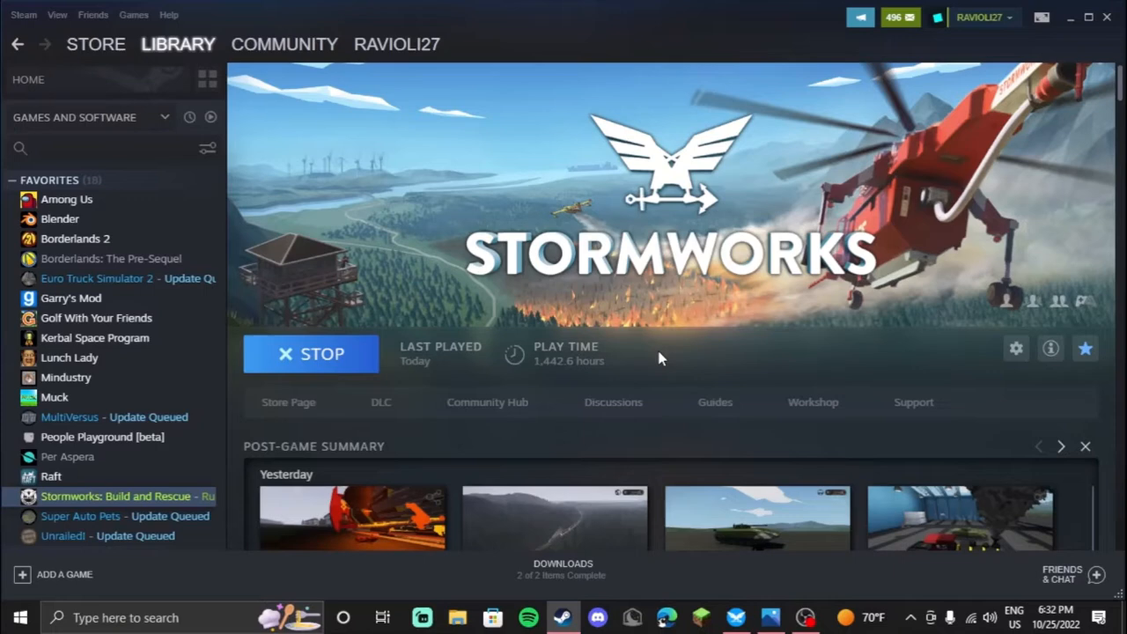
pyautogui.moveTo(662, 355)
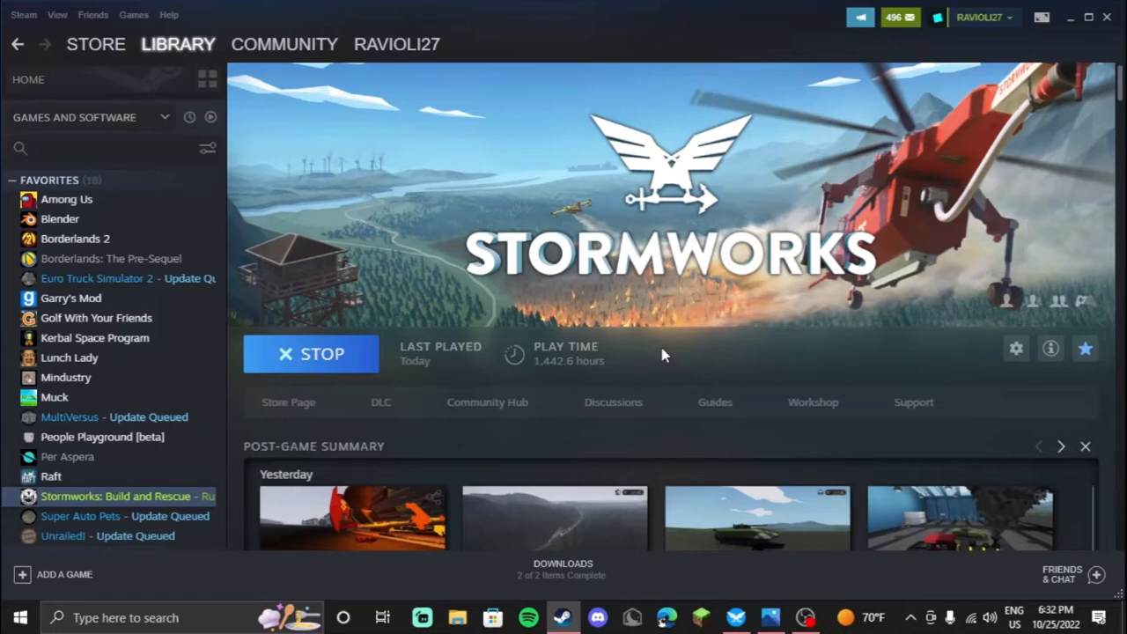
pyautogui.moveTo(665, 354)
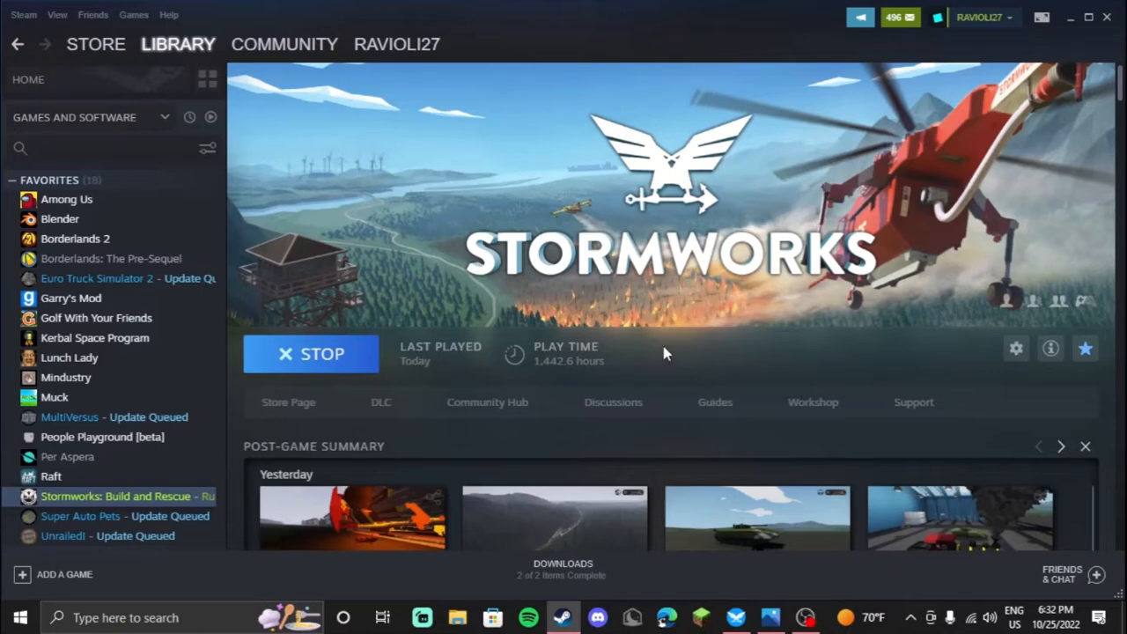
pyautogui.moveTo(788, 585)
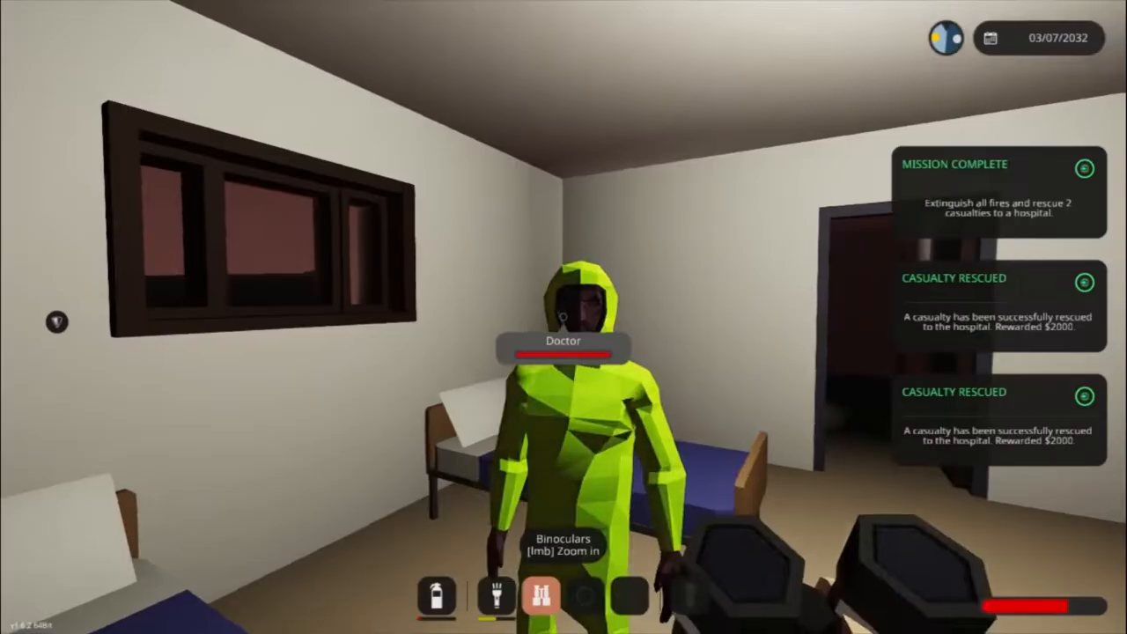
pyautogui.click(496, 594)
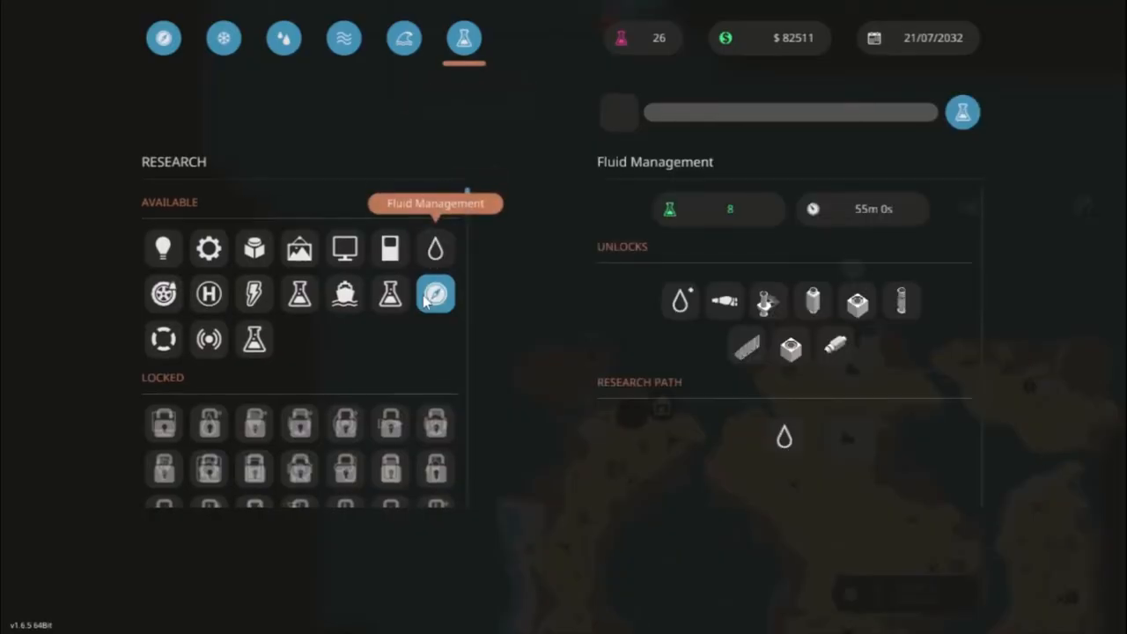
# - Browse the Modular Engines and Large Boats research entries to see their unlocks
pyautogui.click(390, 293)
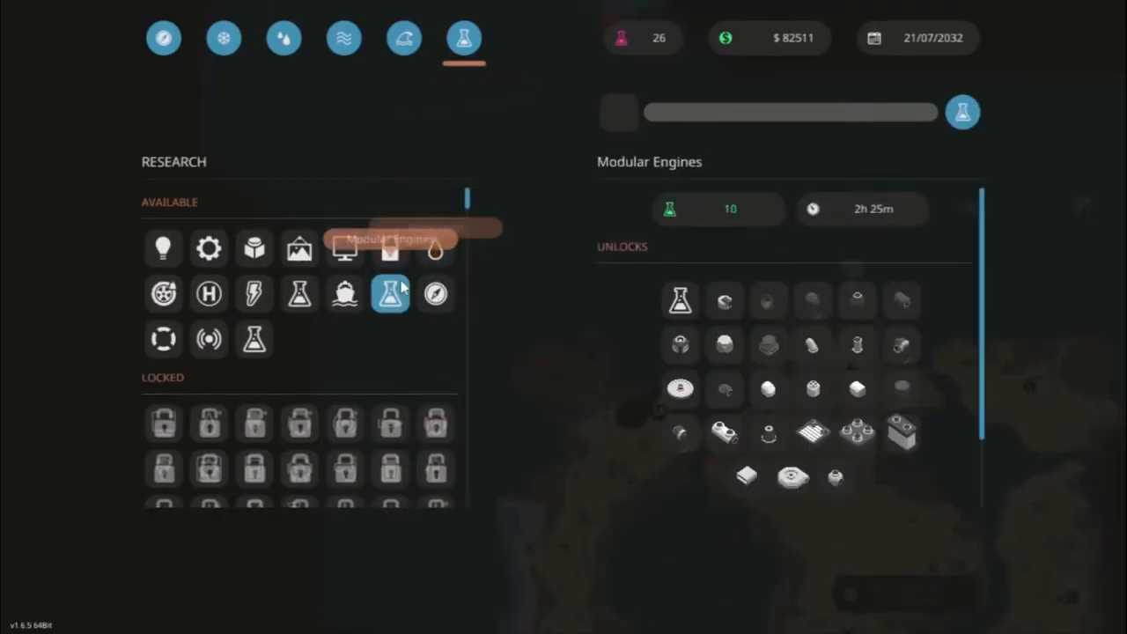
pyautogui.click(344, 293)
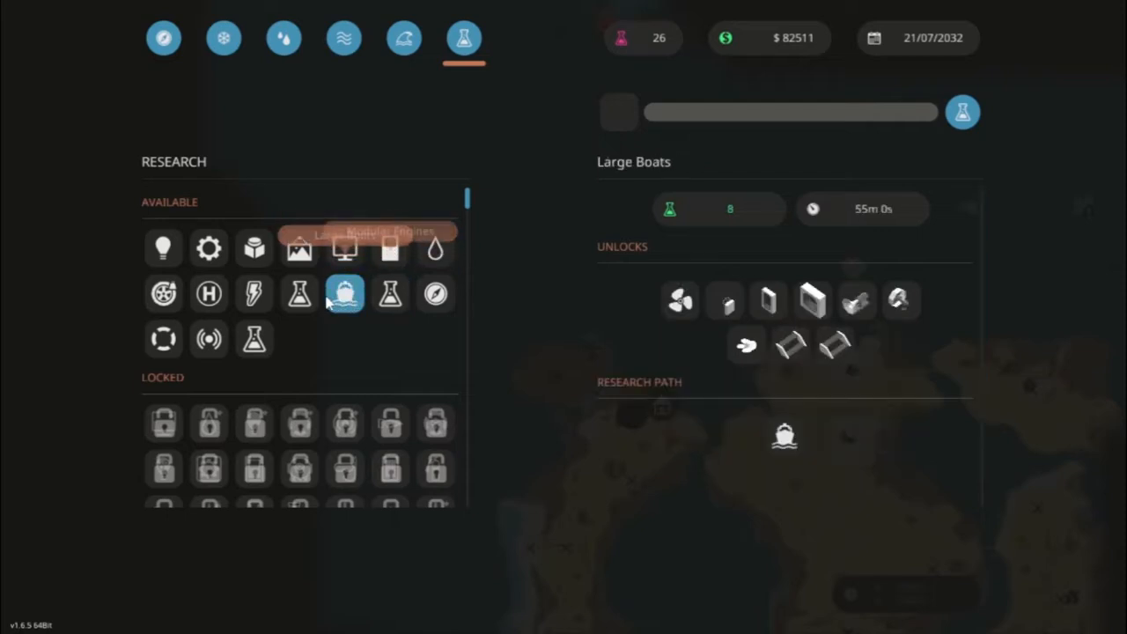
pyautogui.click(299, 293)
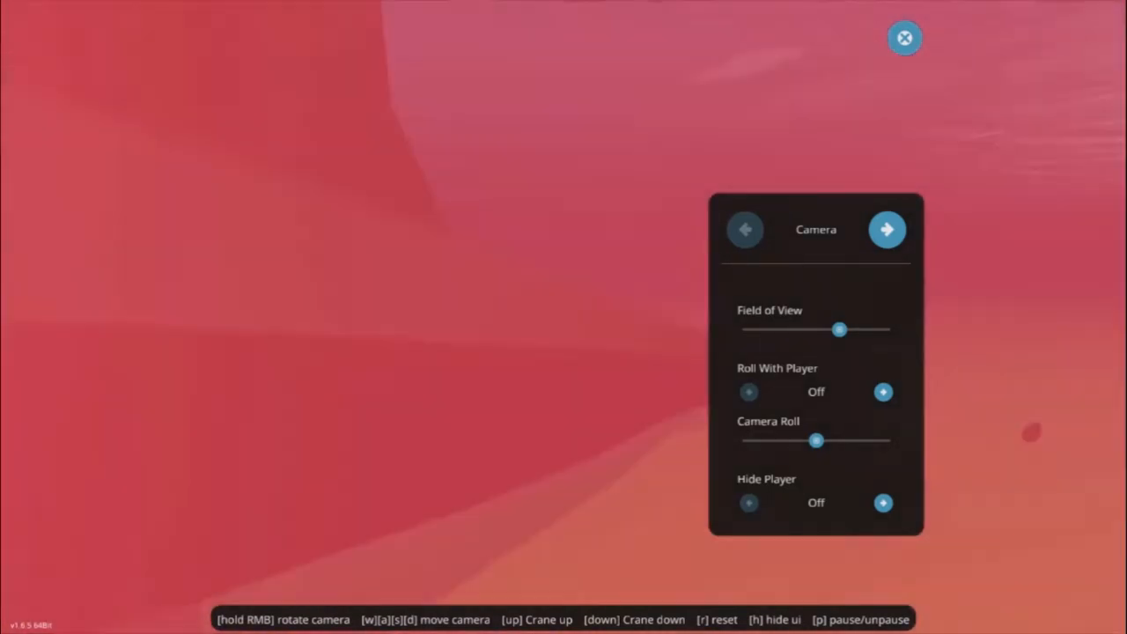
# - Close the photo camera settings and return to first-person play
pyautogui.click(904, 38)
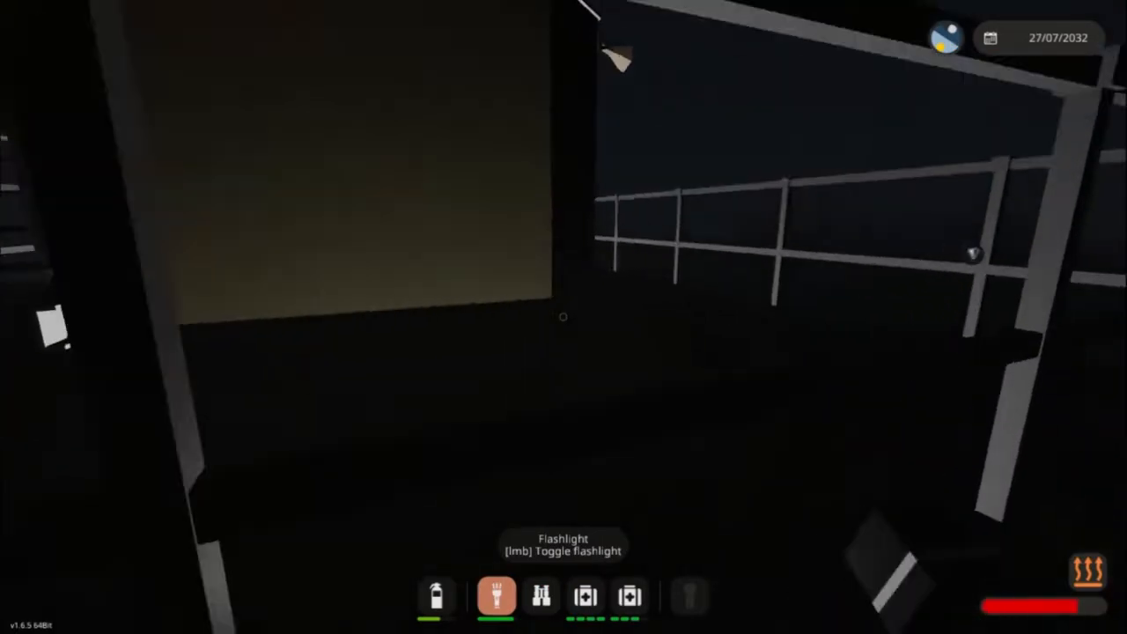
pyautogui.moveTo(564, 317)
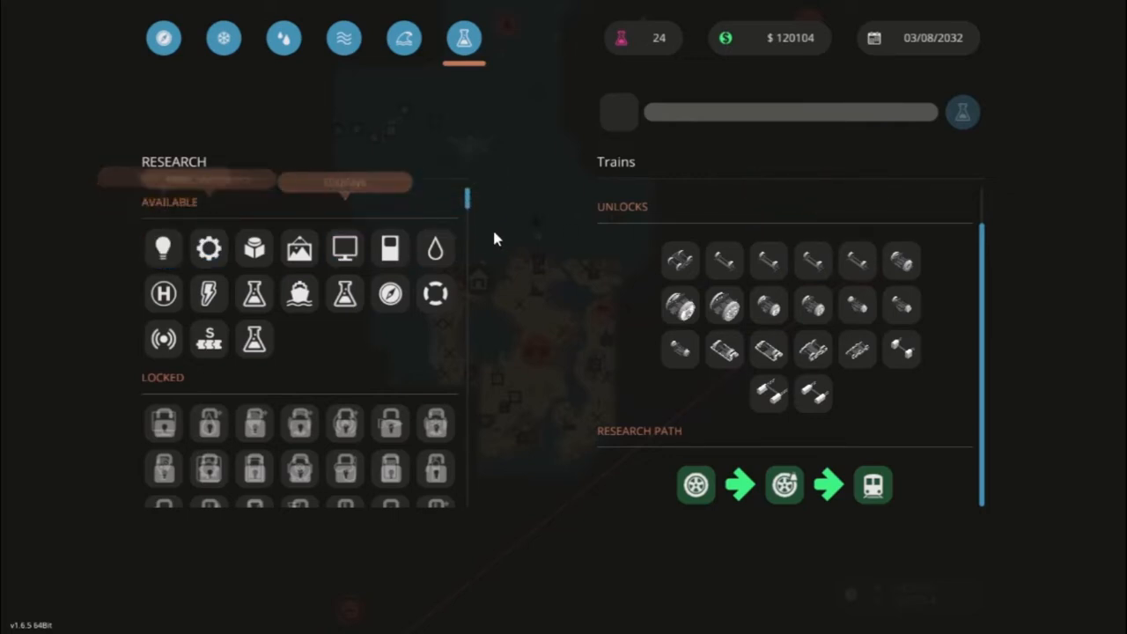
# - Select the Basic Mechanics research and begin researching it
pyautogui.click(209, 248)
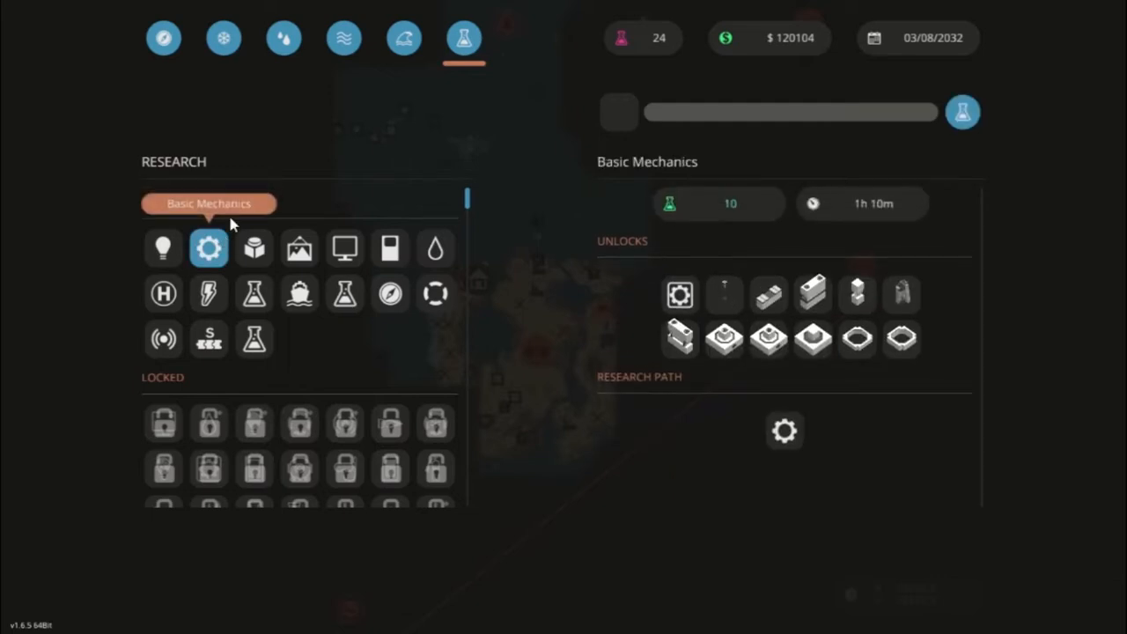
pyautogui.click(435, 248)
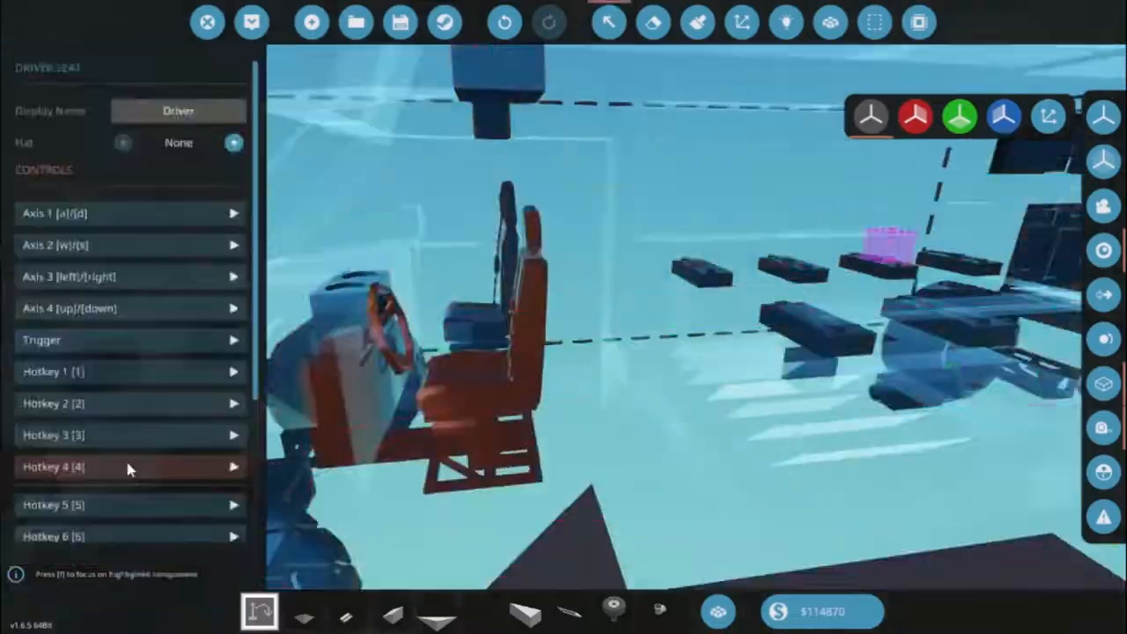
# - Connect the driver seat's logic nodes, then return to block building
pyautogui.click(783, 22)
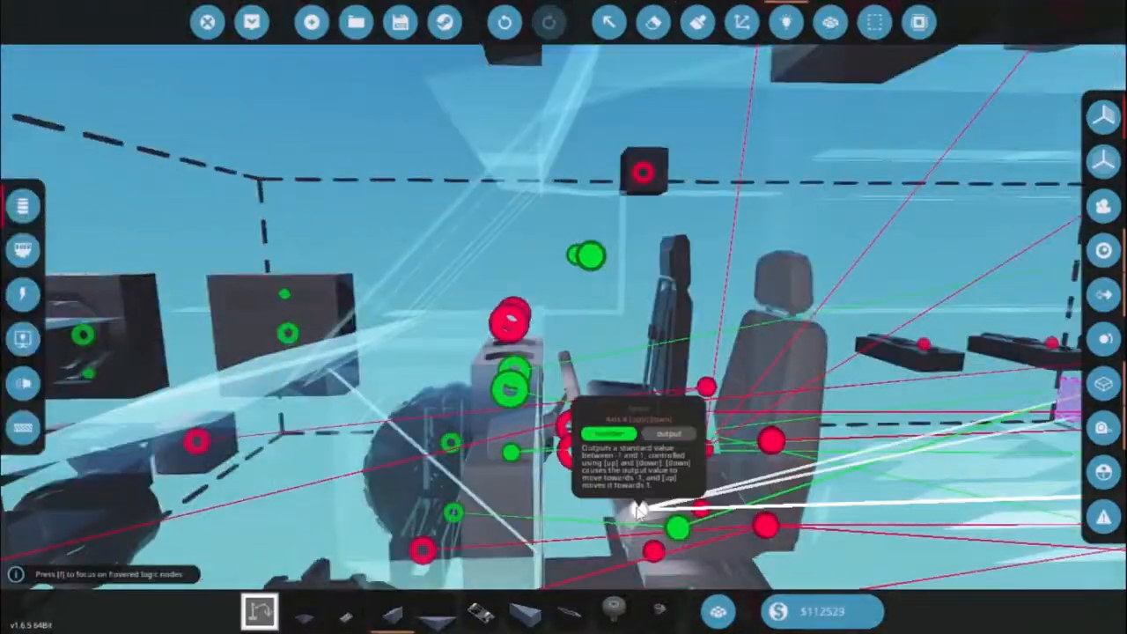
pyautogui.click(251, 22)
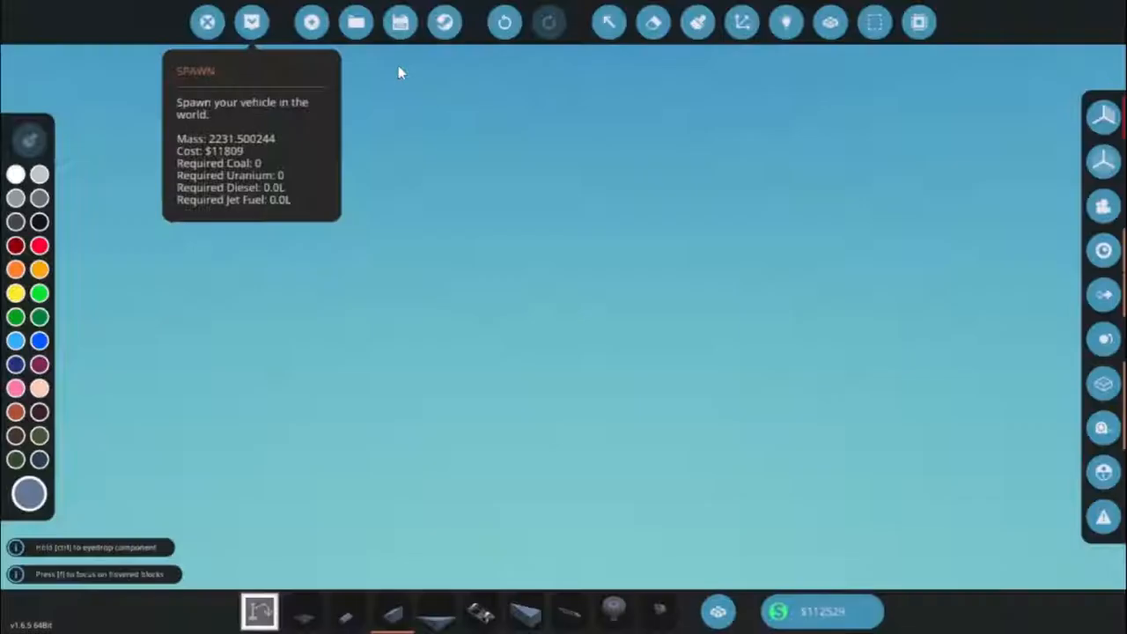
pyautogui.click(251, 22)
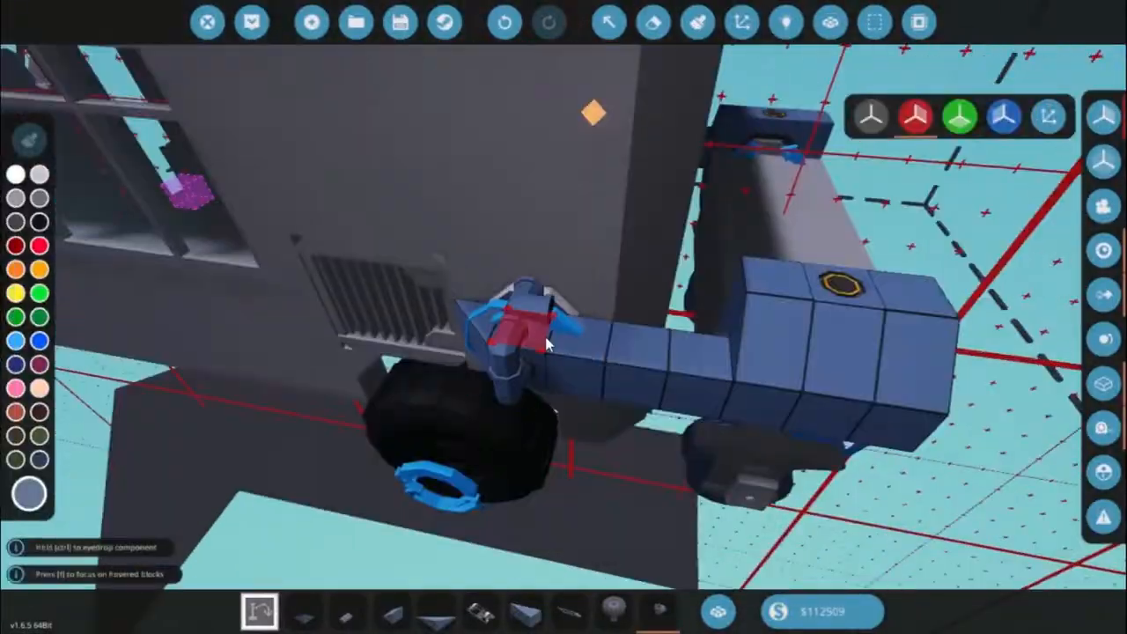